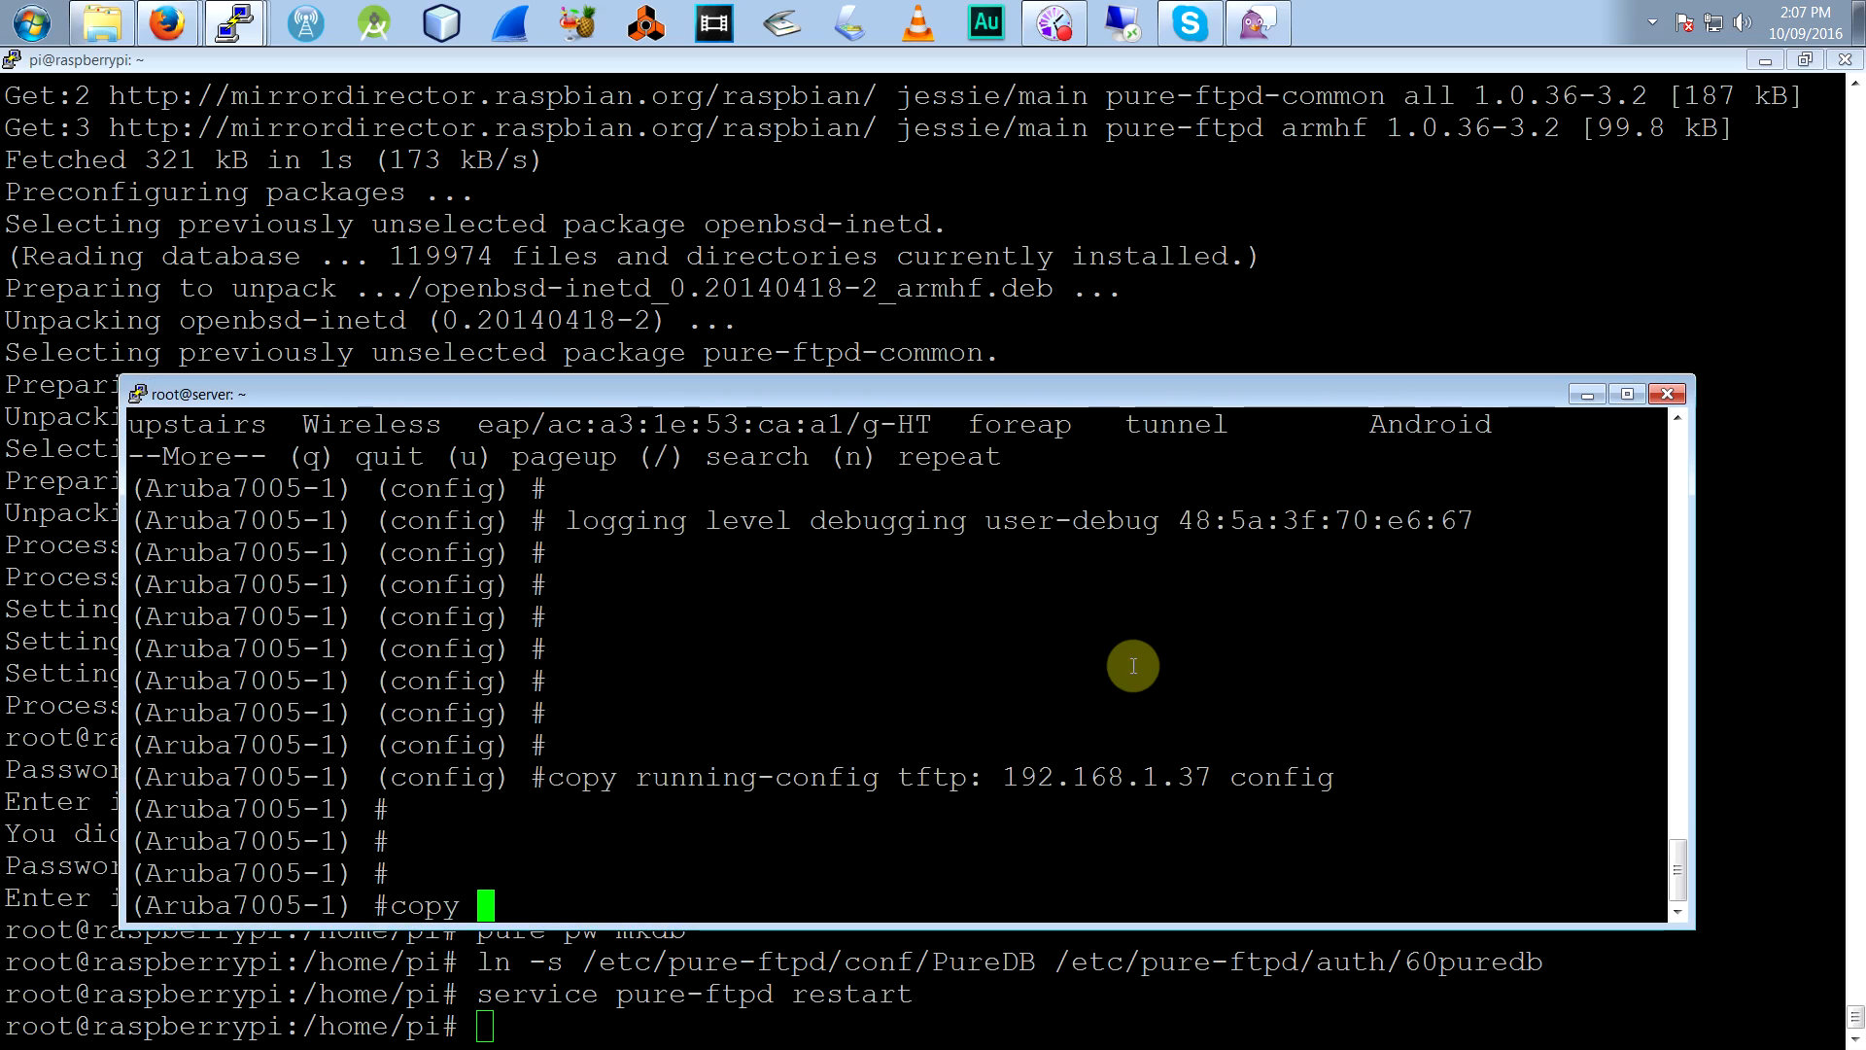
- Copy the Aruba running-config via FTP to 192.168.1.37 as user pi, file 'ftpconfig', then switch to the Pi session
text(running-config ftp:)
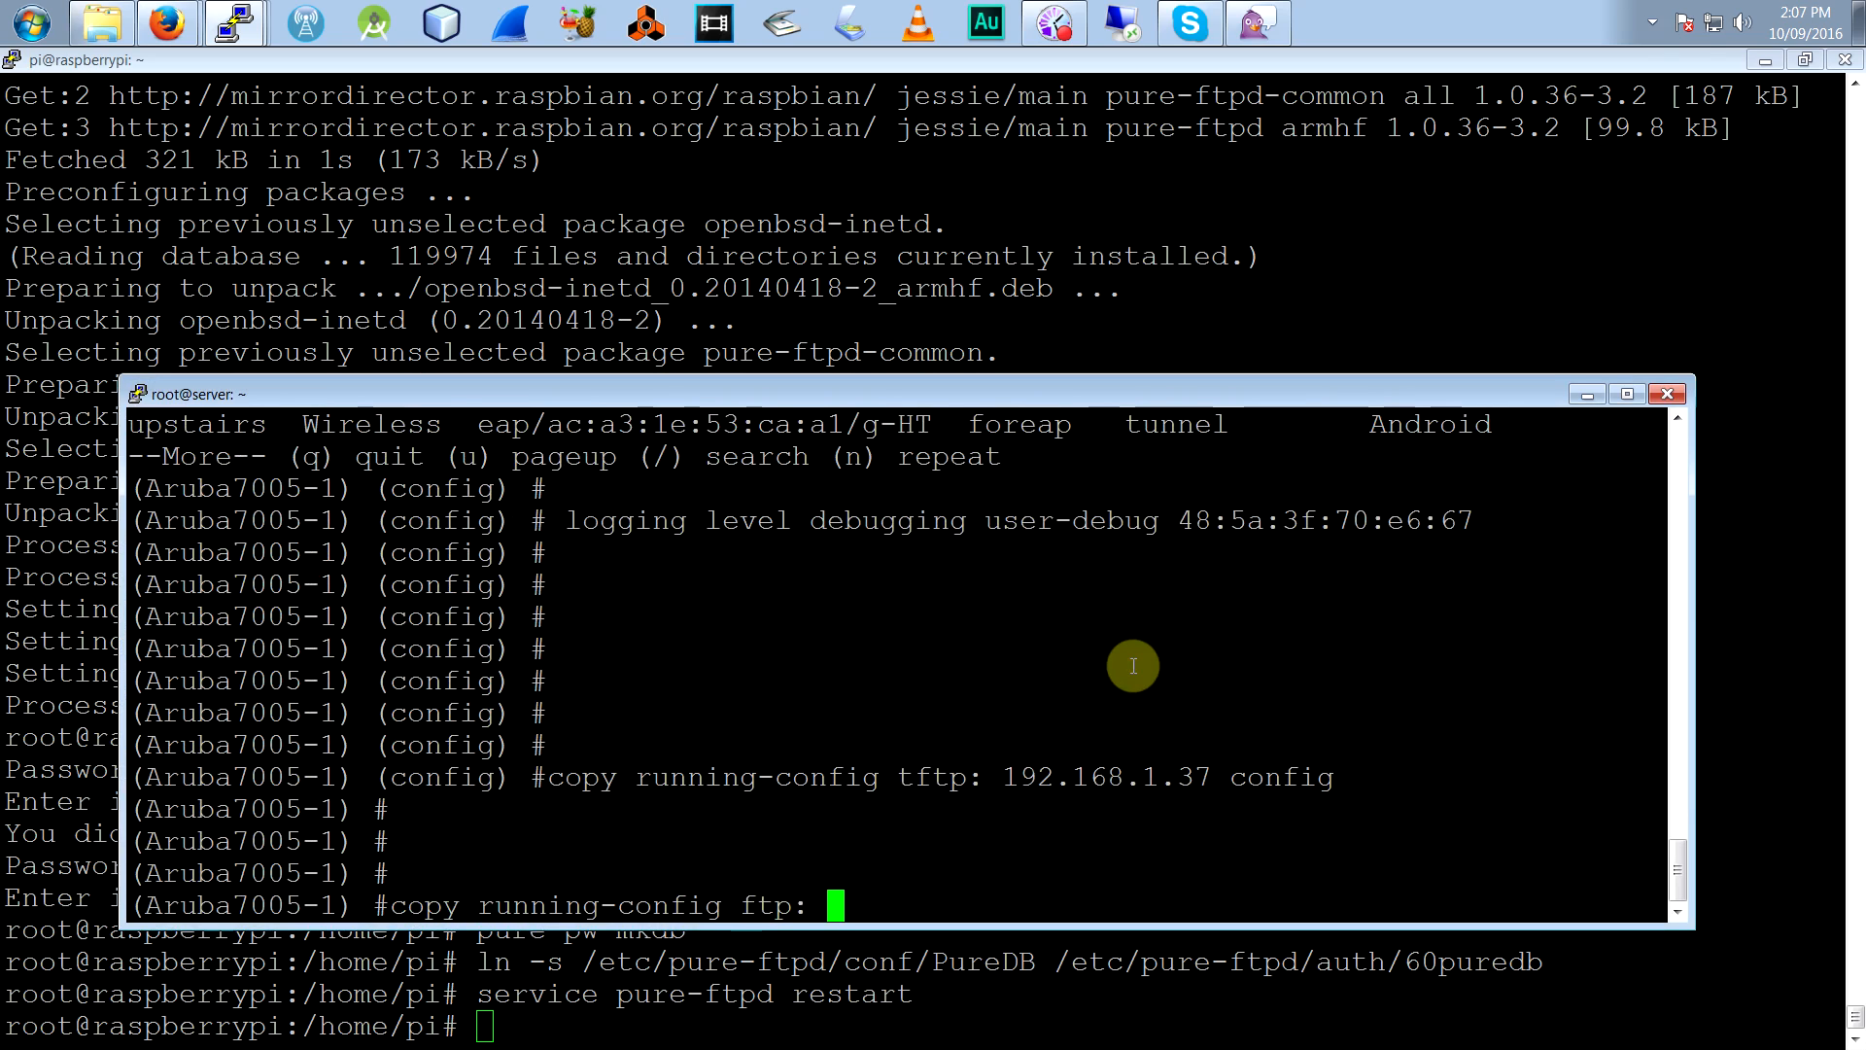
text(192.168.1.37 pi)
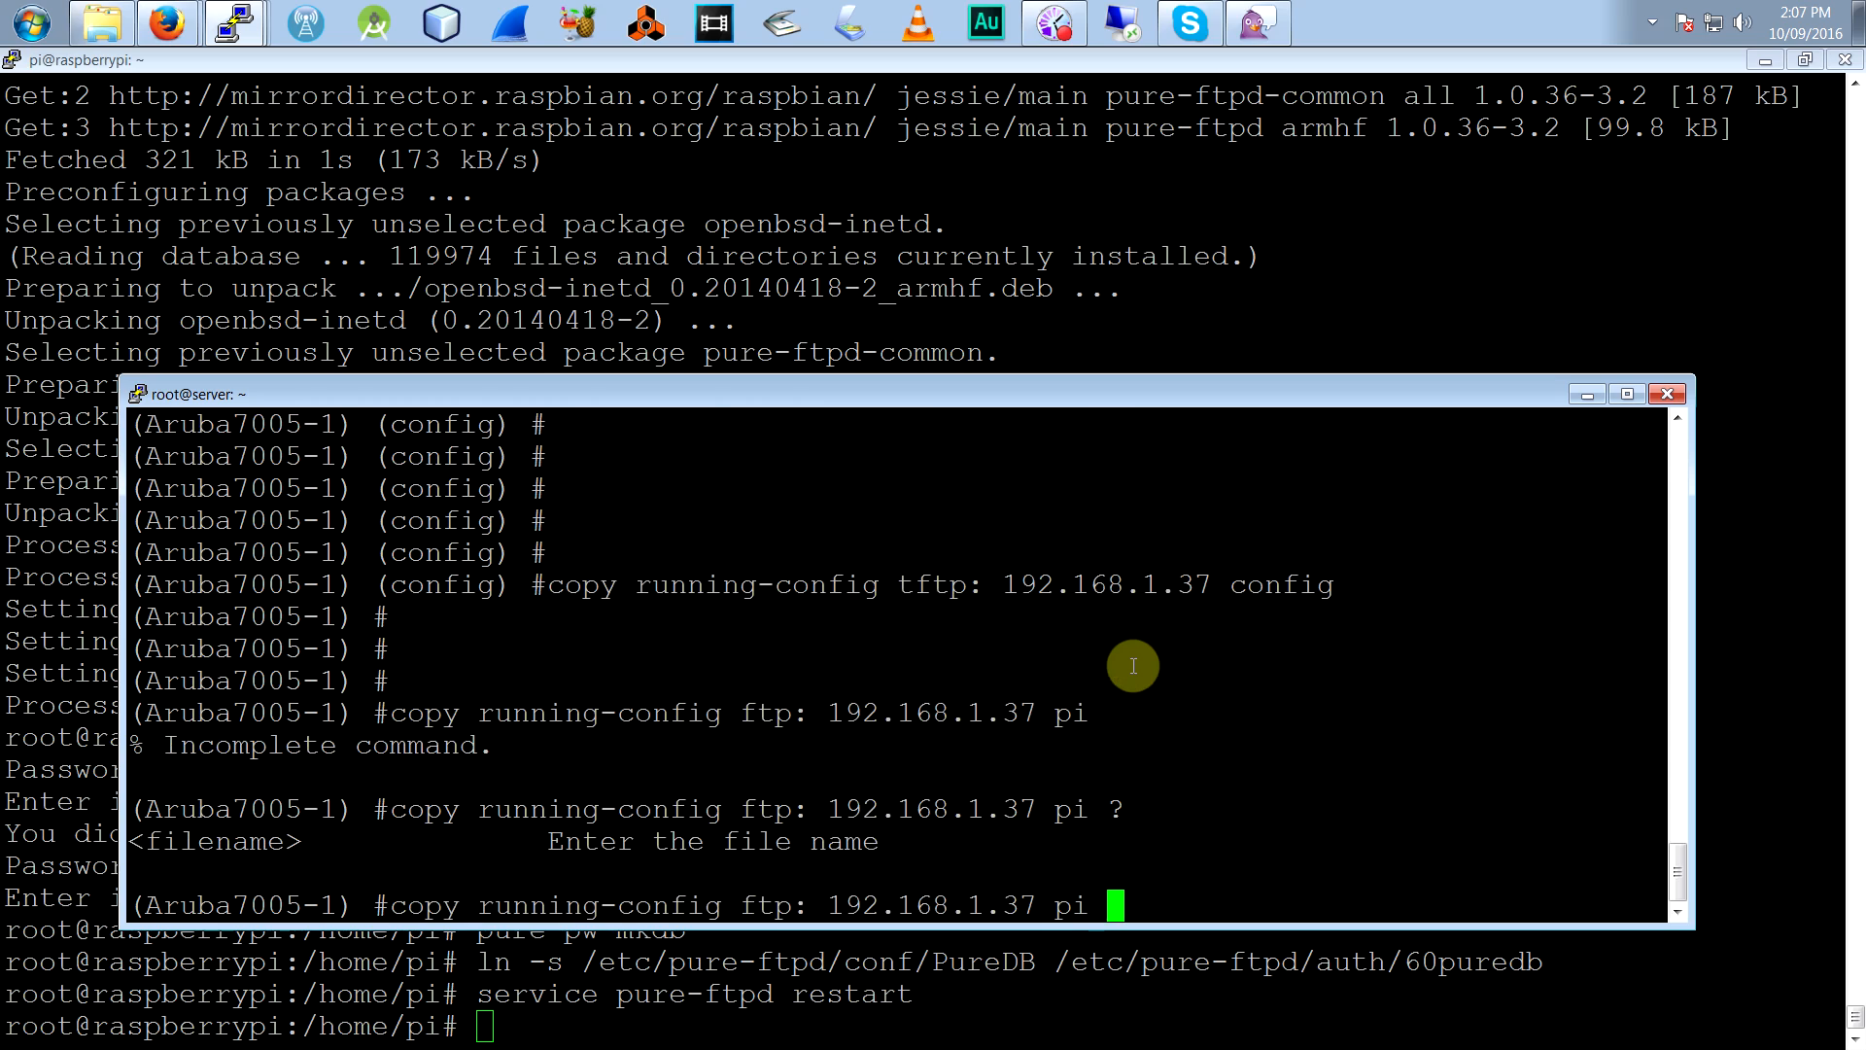
text(ftp)
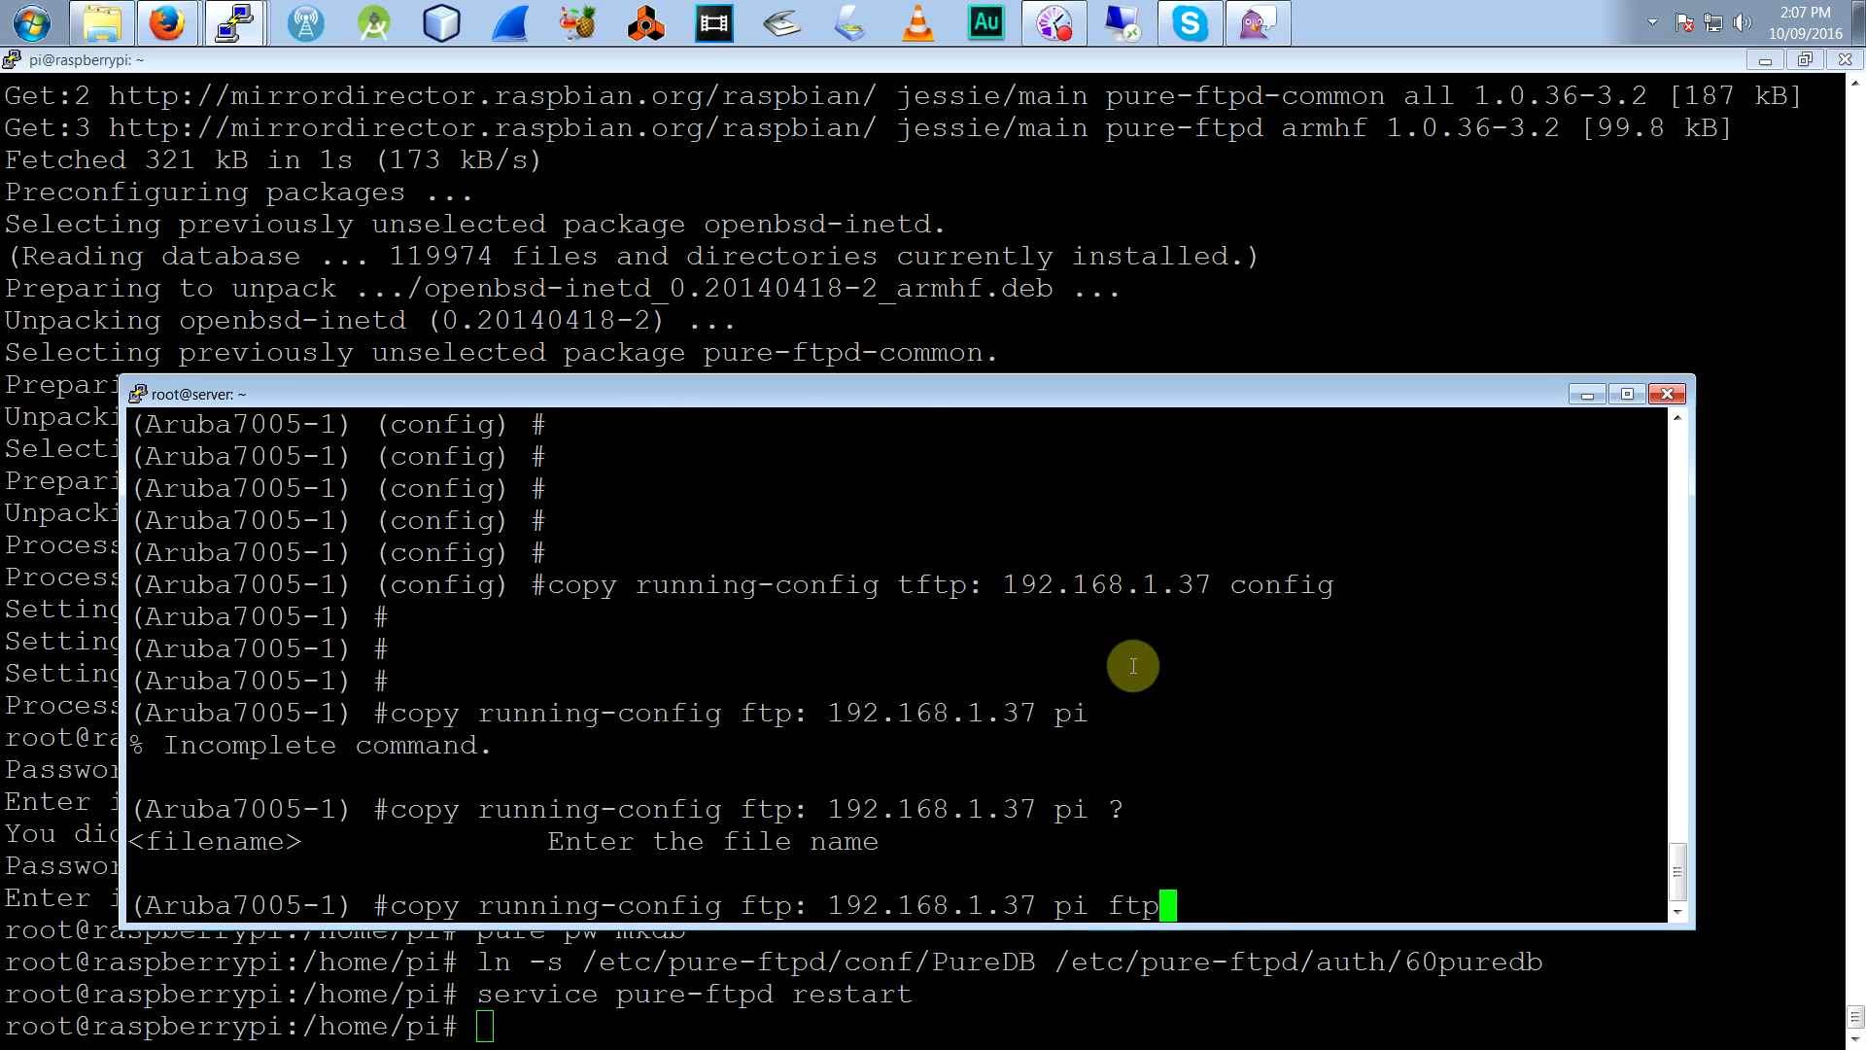
text(config)
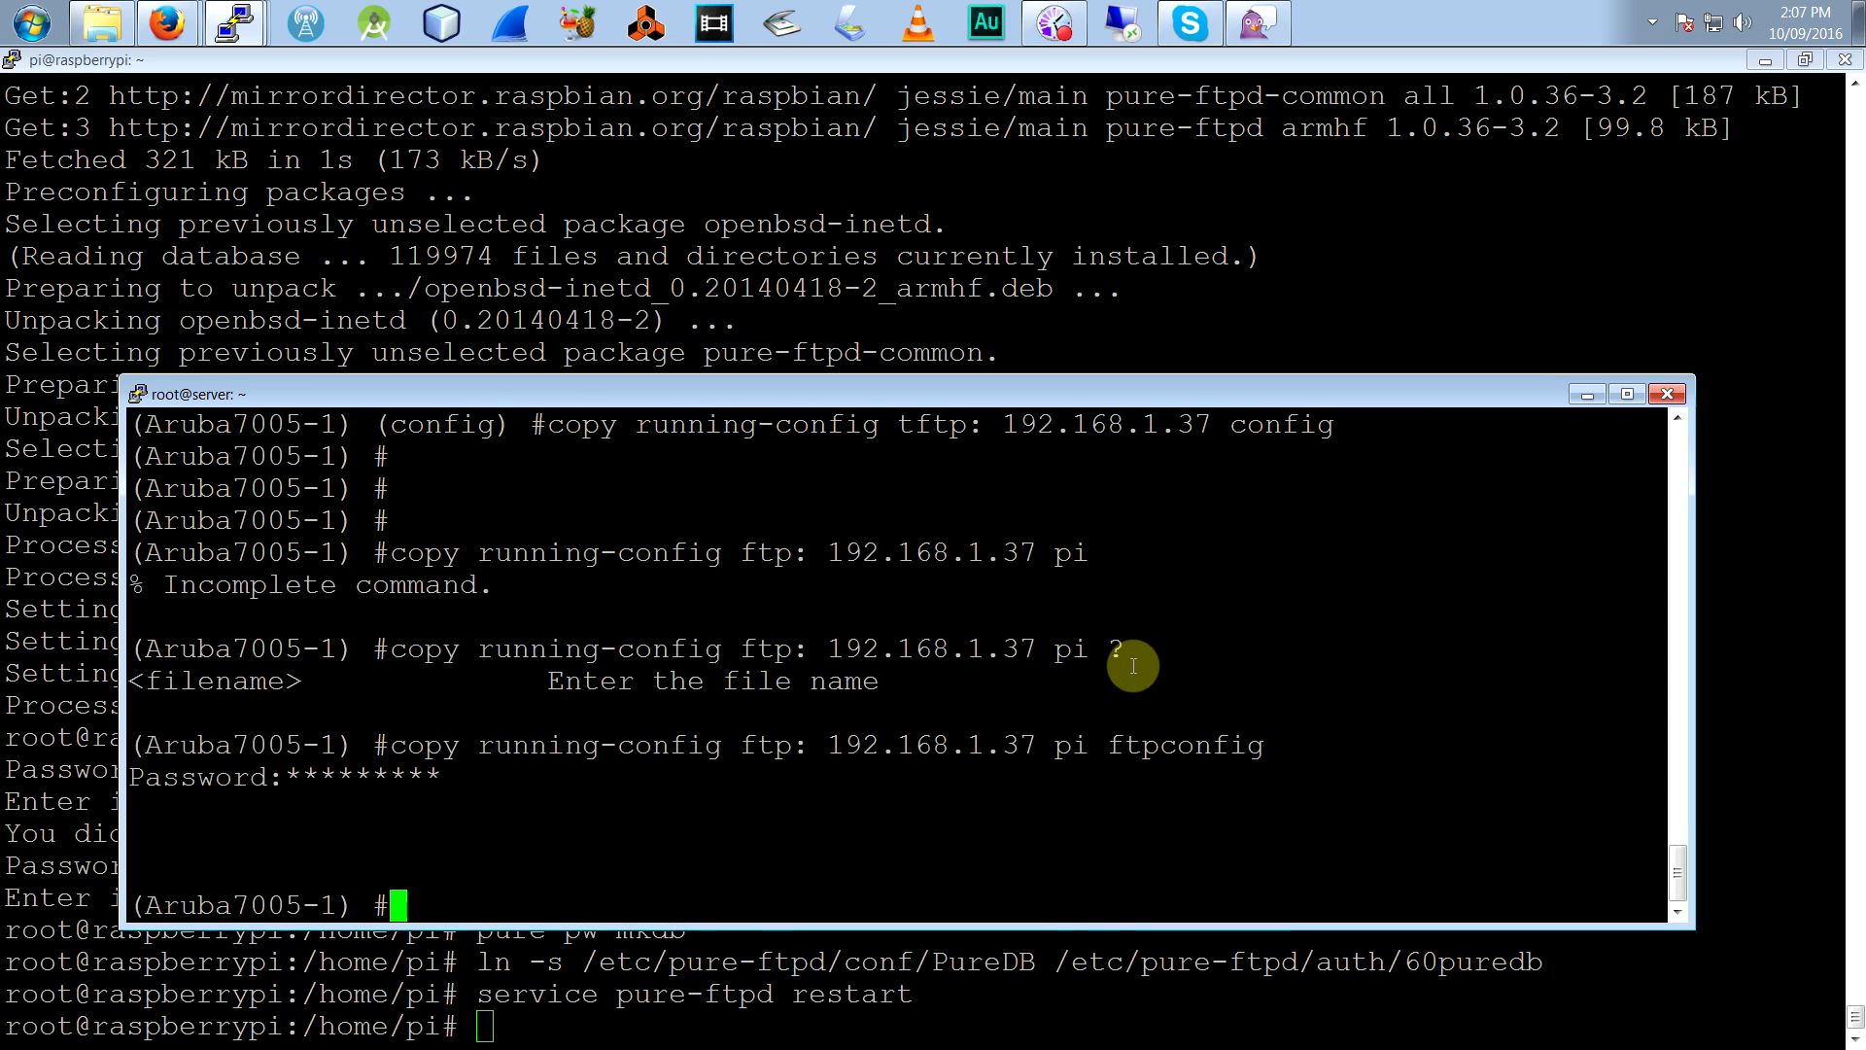
click(1665, 393)
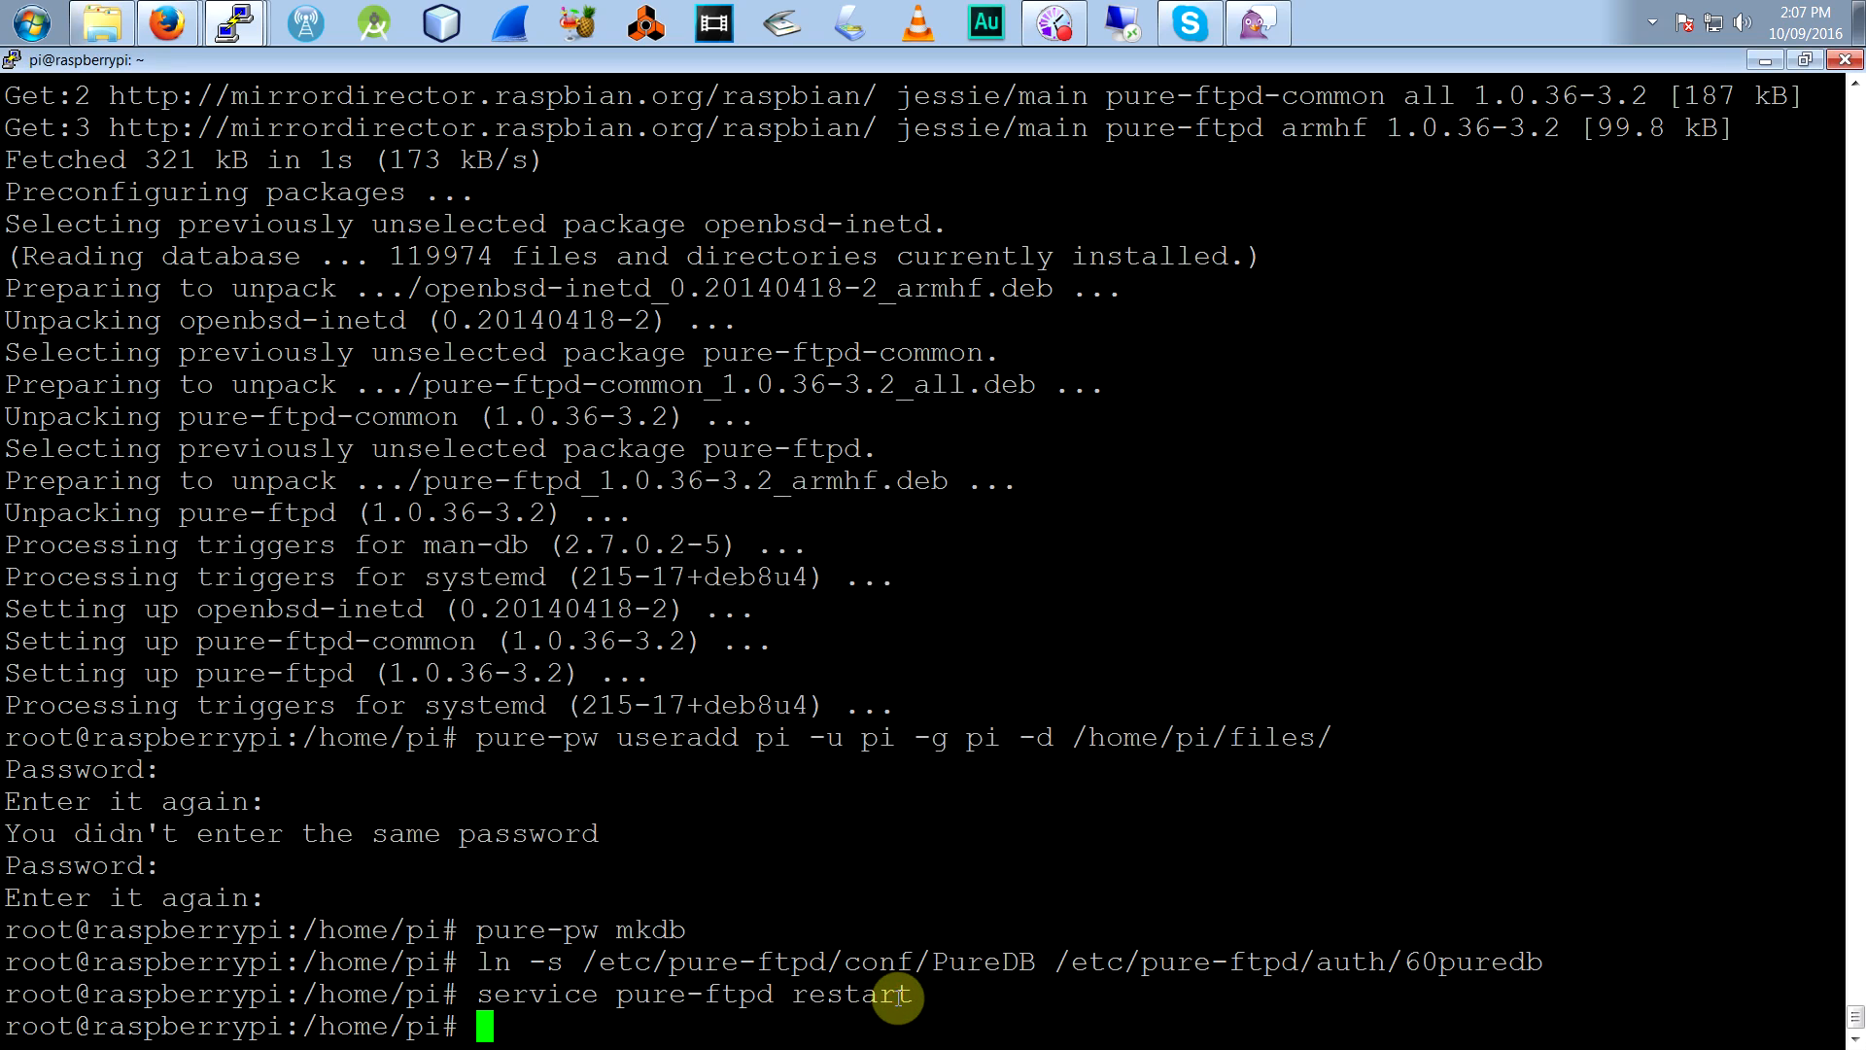
- Change to /home/pi/files and highlight the listed 'ftpconfig' and 'config' files
text(cd /home/pi/files/)
text(ls -lh)
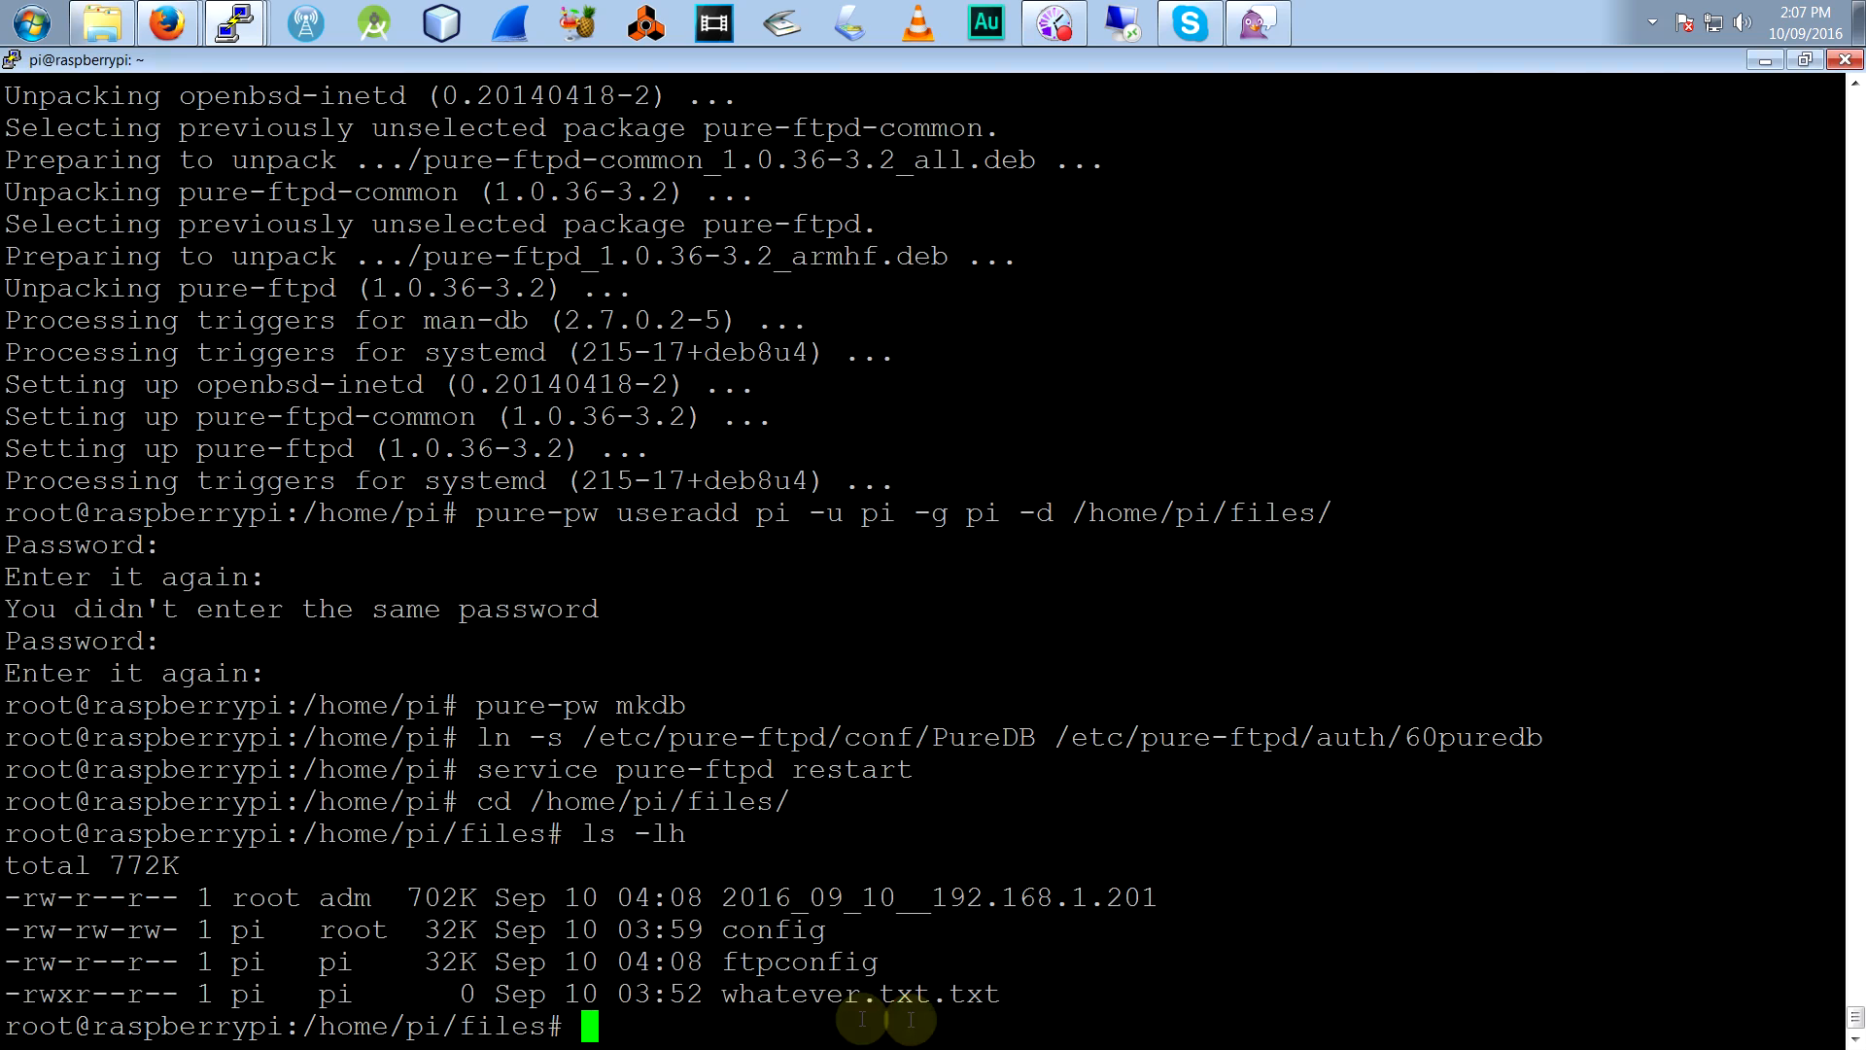
double_click(800, 962)
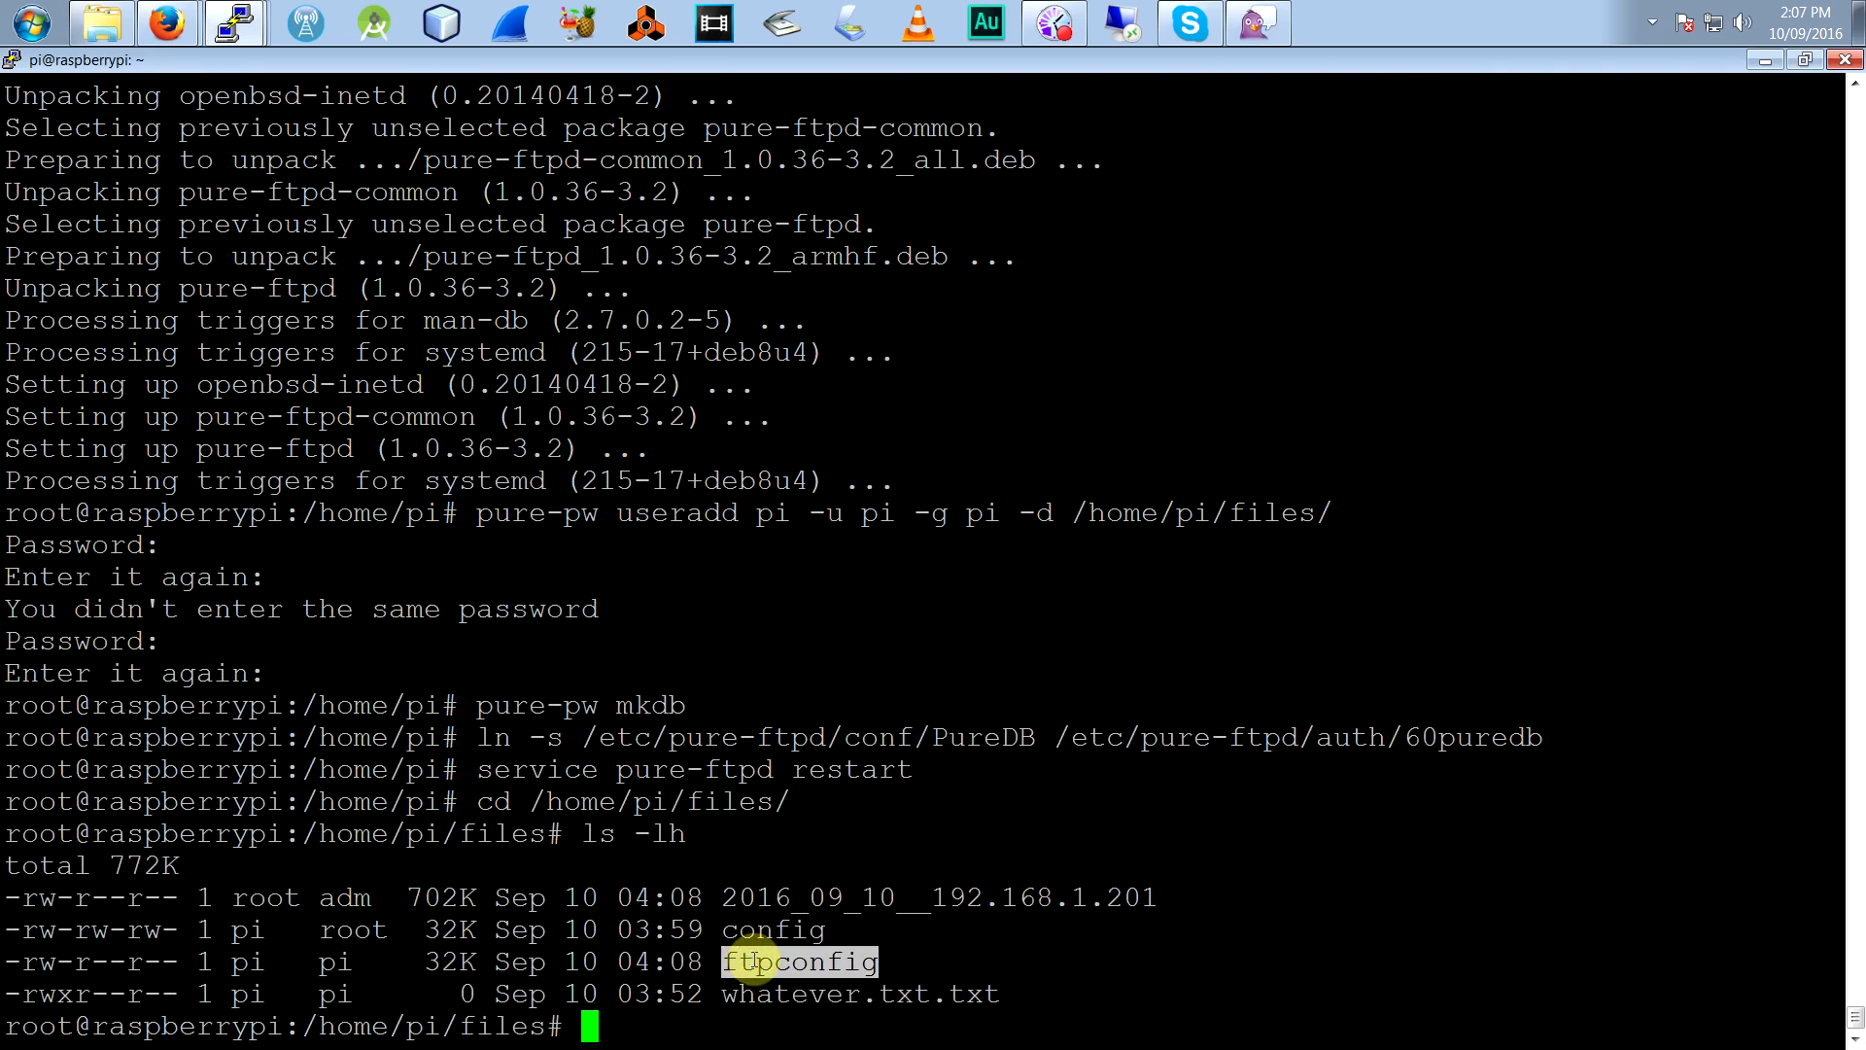
double_click(773, 929)
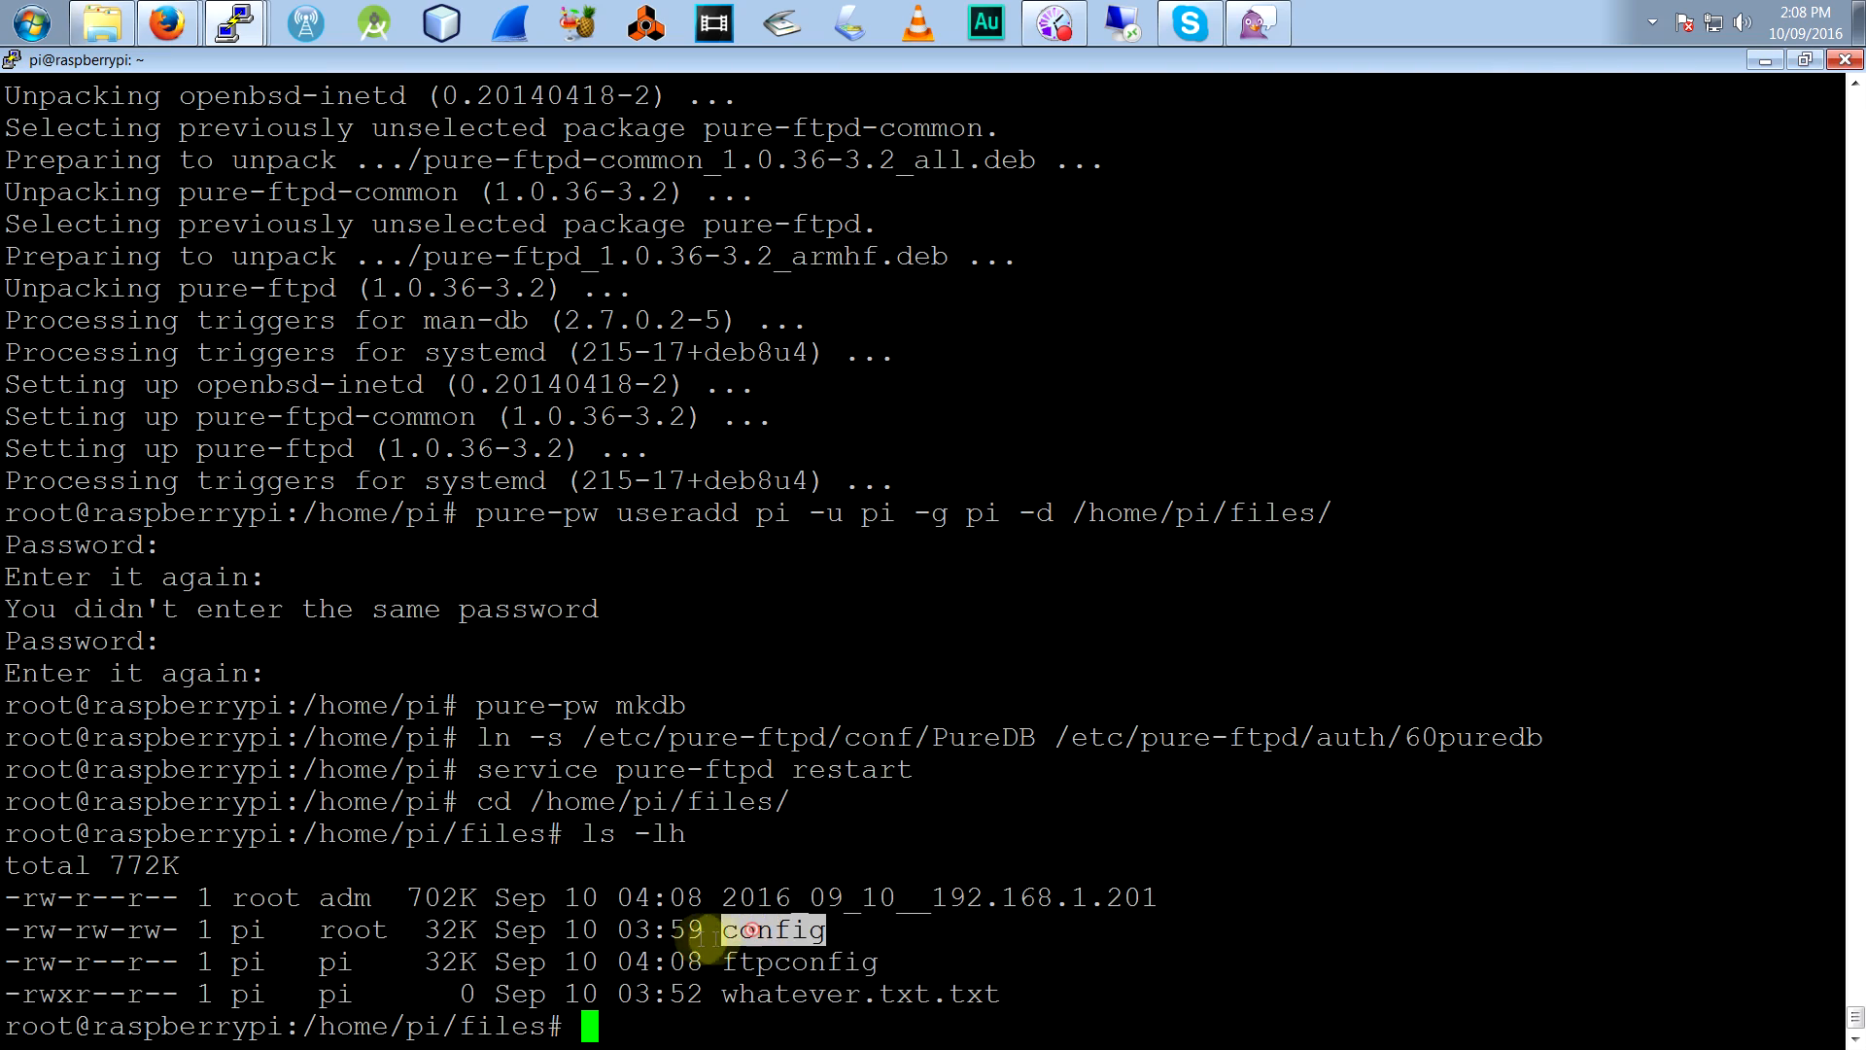
mouse_move(1240, 971)
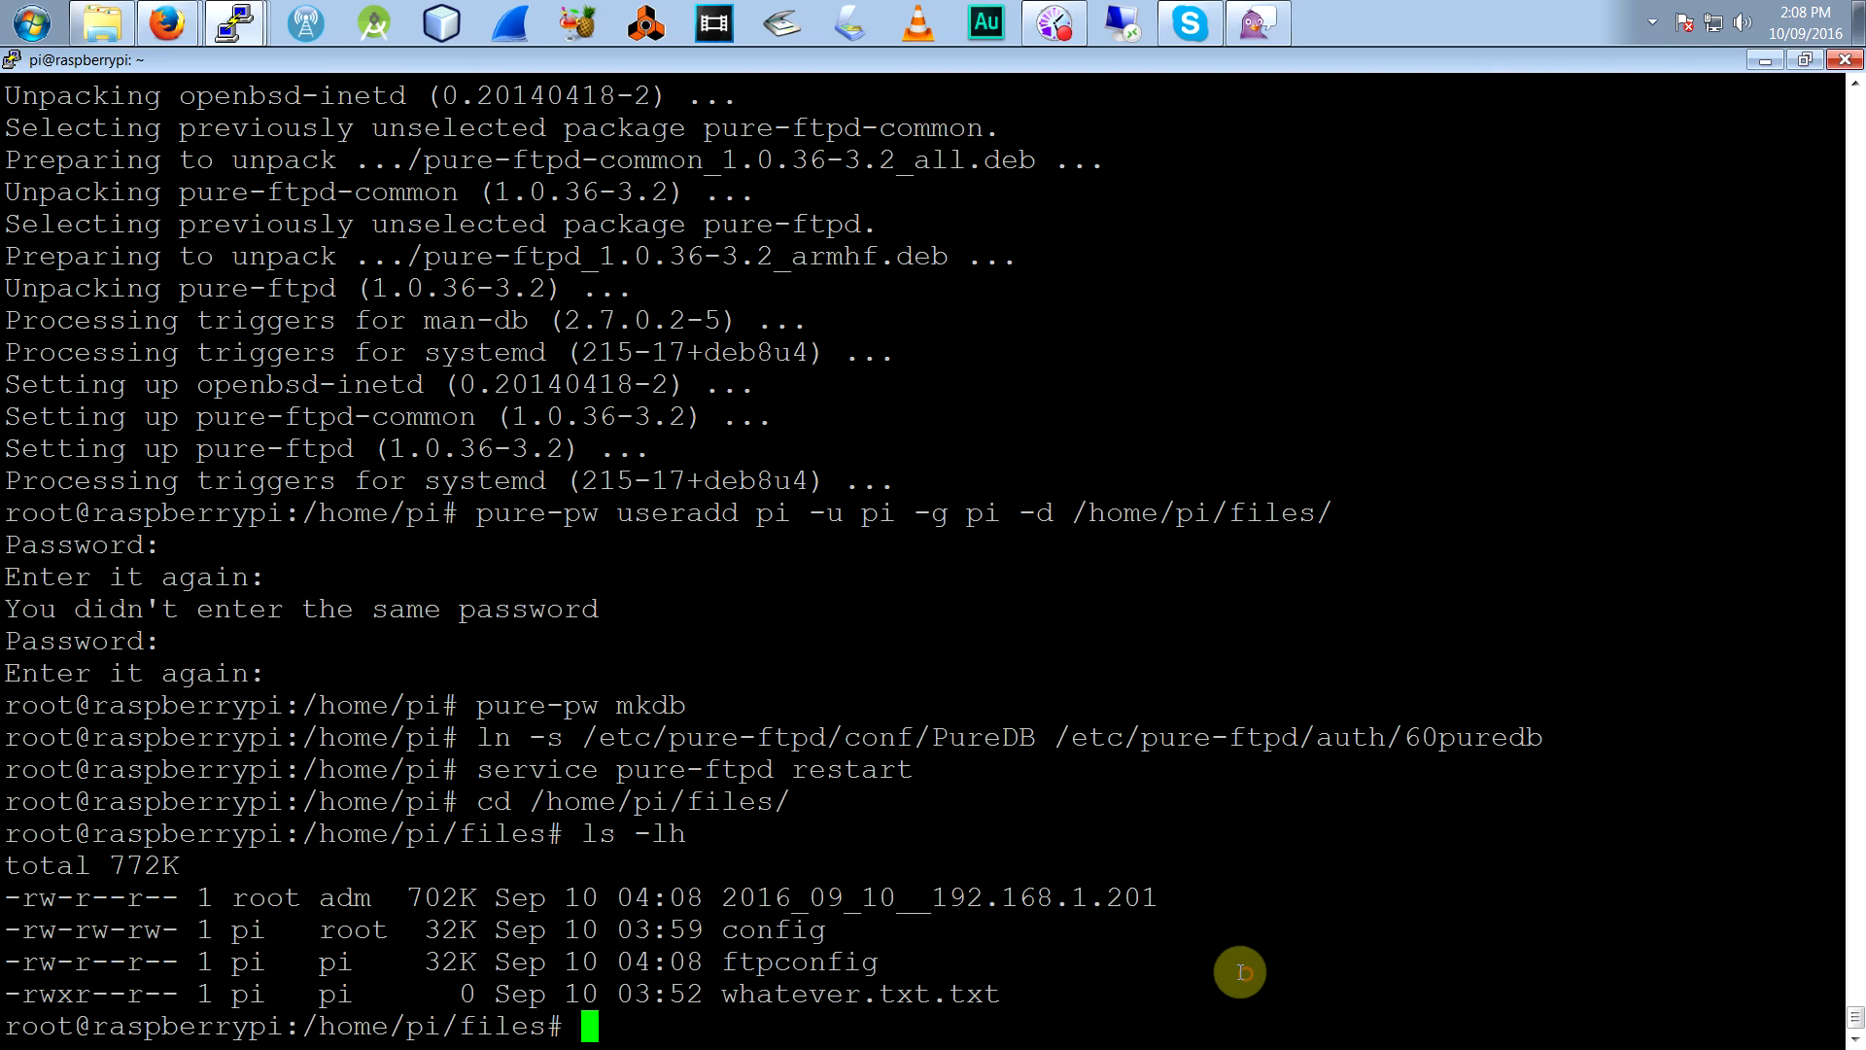